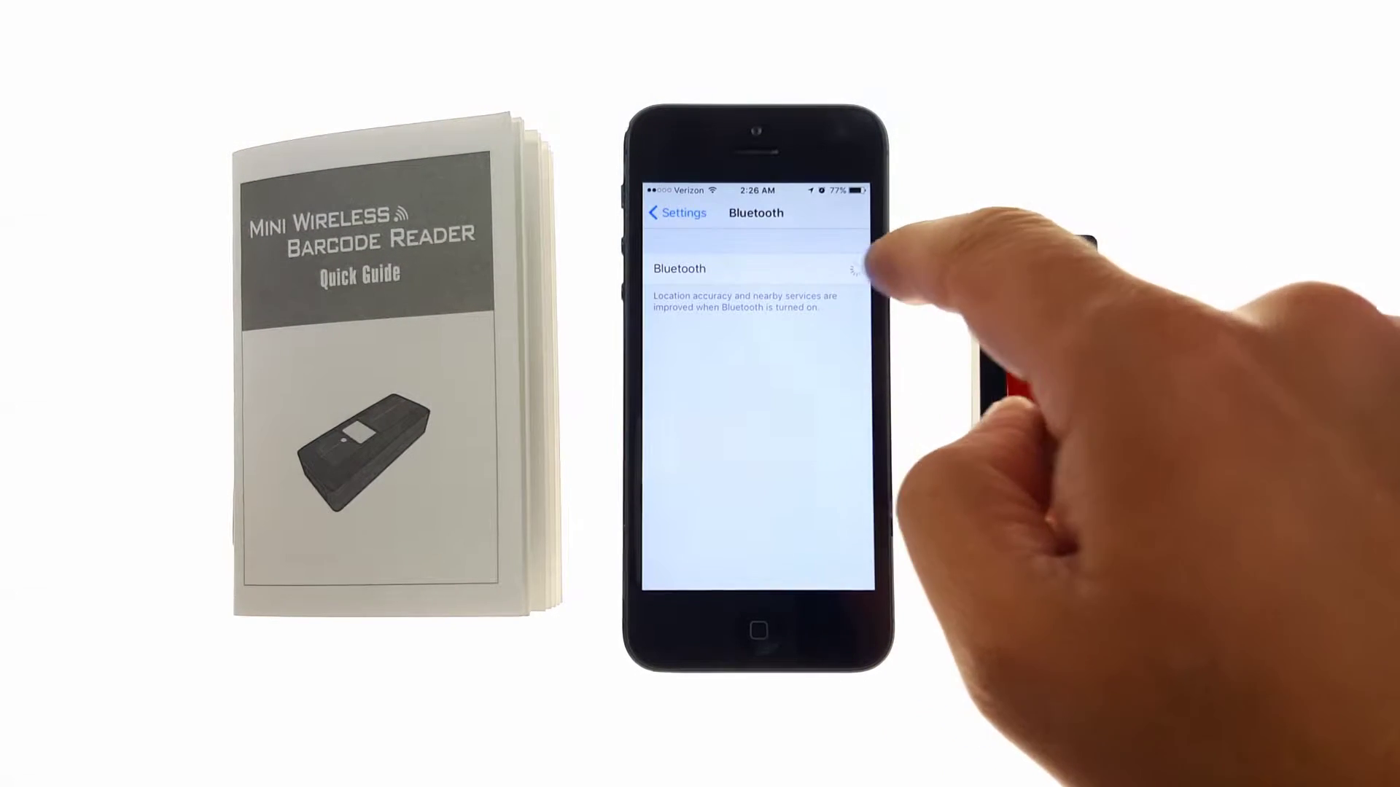
Switch Bluetooth on in Settings so the phone can discover the scanner.
left_click(842, 269)
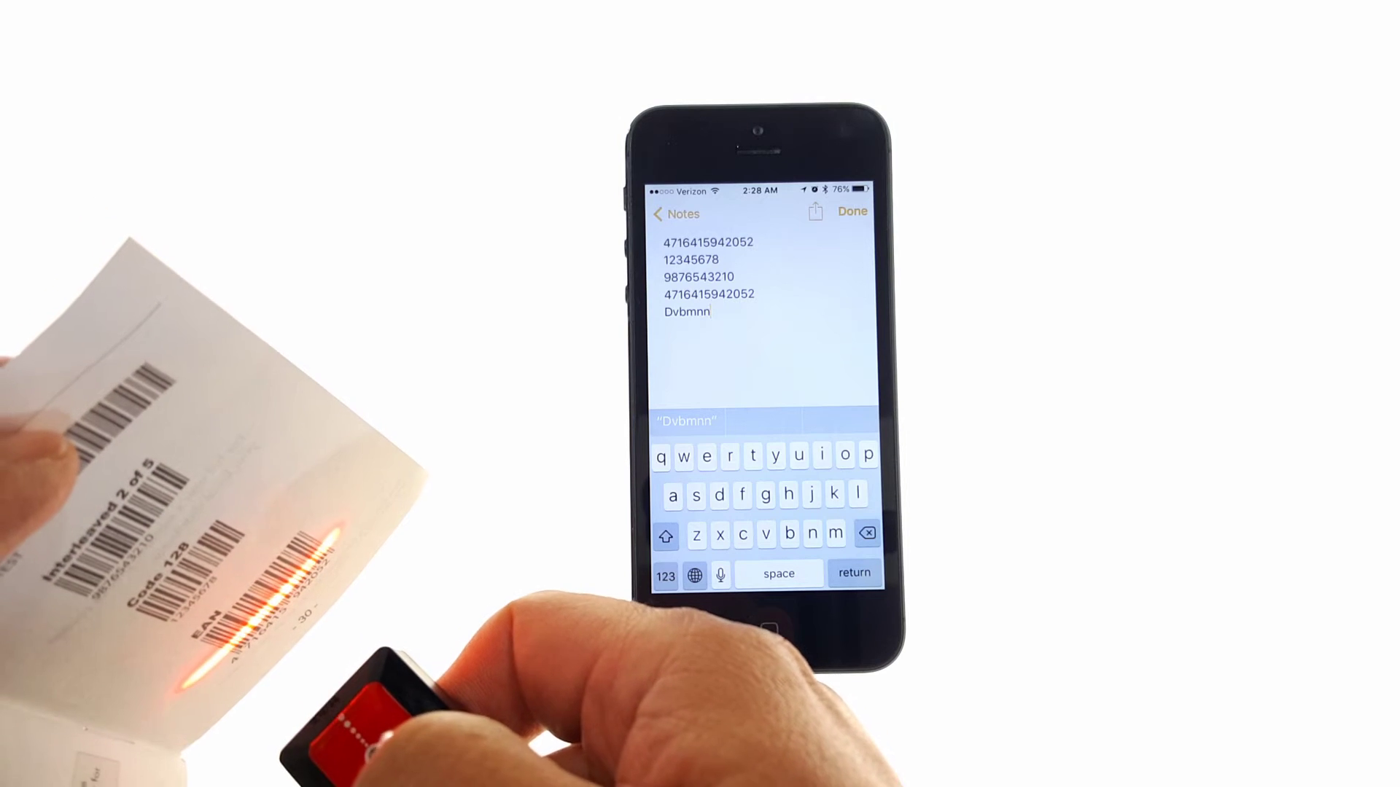
type("4716415942052")
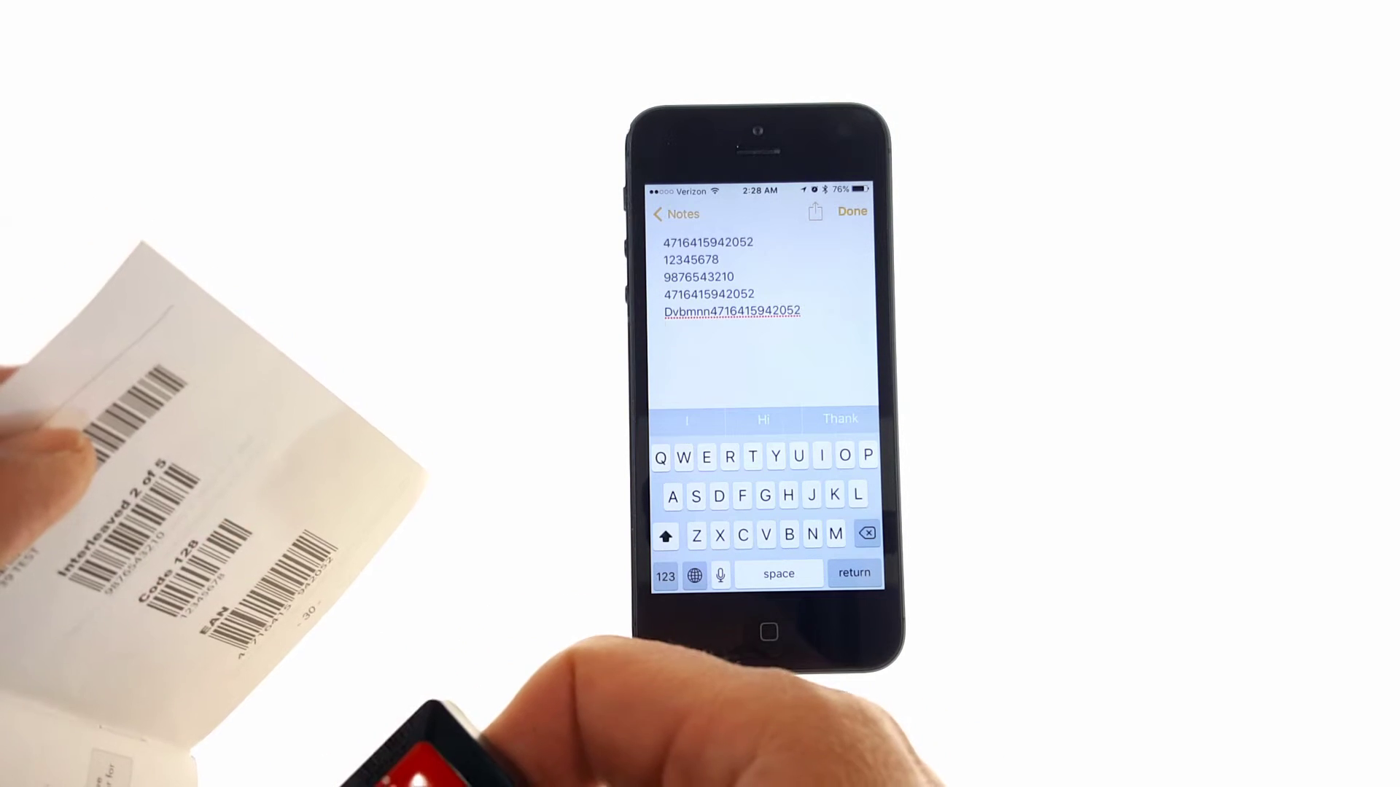